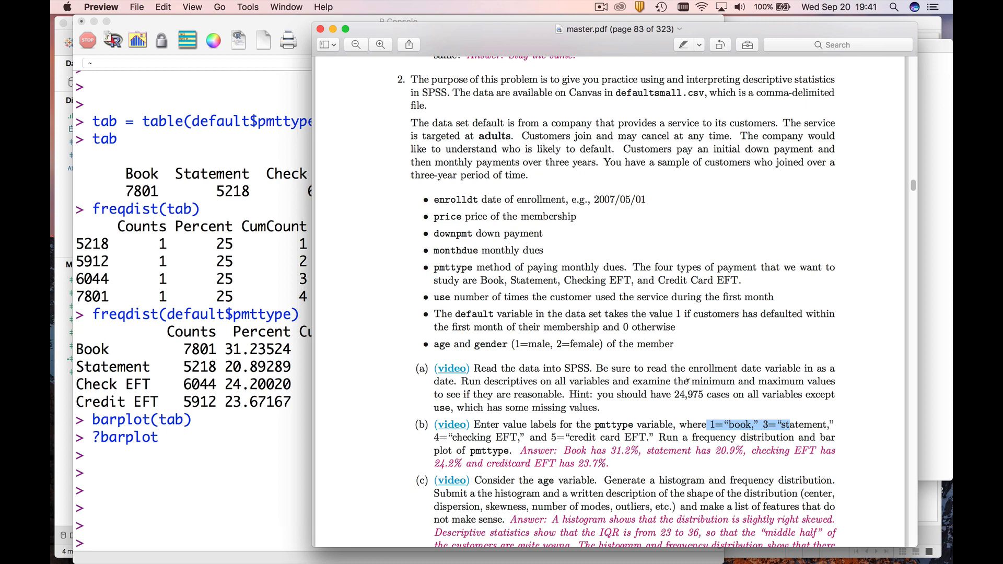
{"action": "mouse_move", "coordinate": [545, 382]}
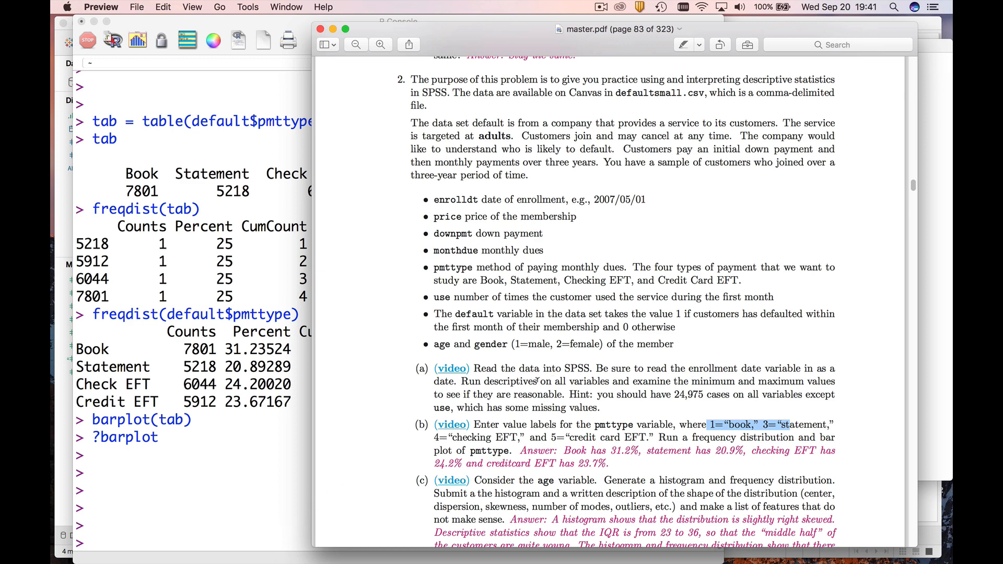
{"action": "mouse_move", "coordinate": [536, 376]}
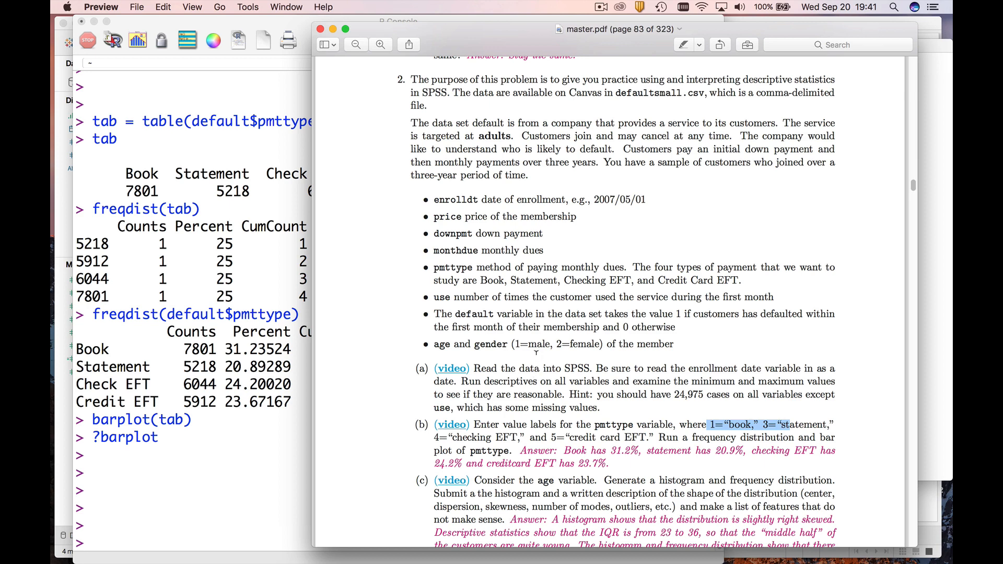
{"action": "mouse_move", "coordinate": [495, 274]}
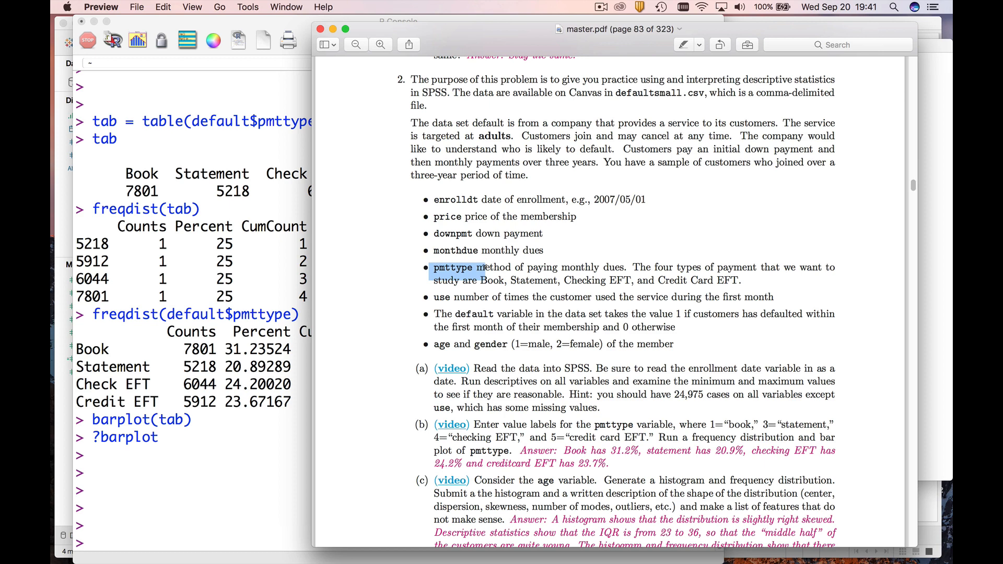
{"action": "mouse_move", "coordinate": [484, 263]}
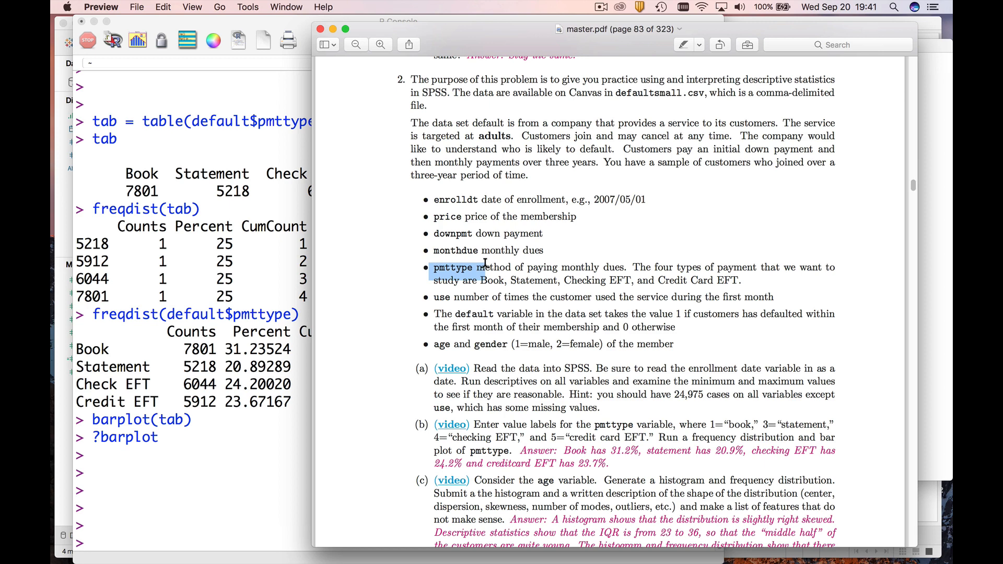
{"action": "mouse_move", "coordinate": [219, 489]}
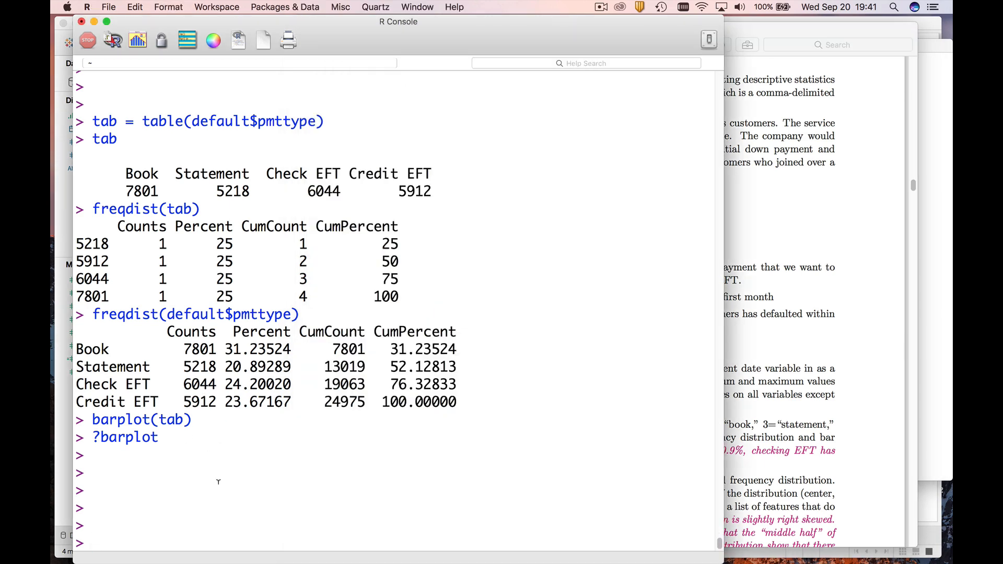
- Run table(default$pmttype) to print the counts of each payment type
{"action": "type", "text": "table"}
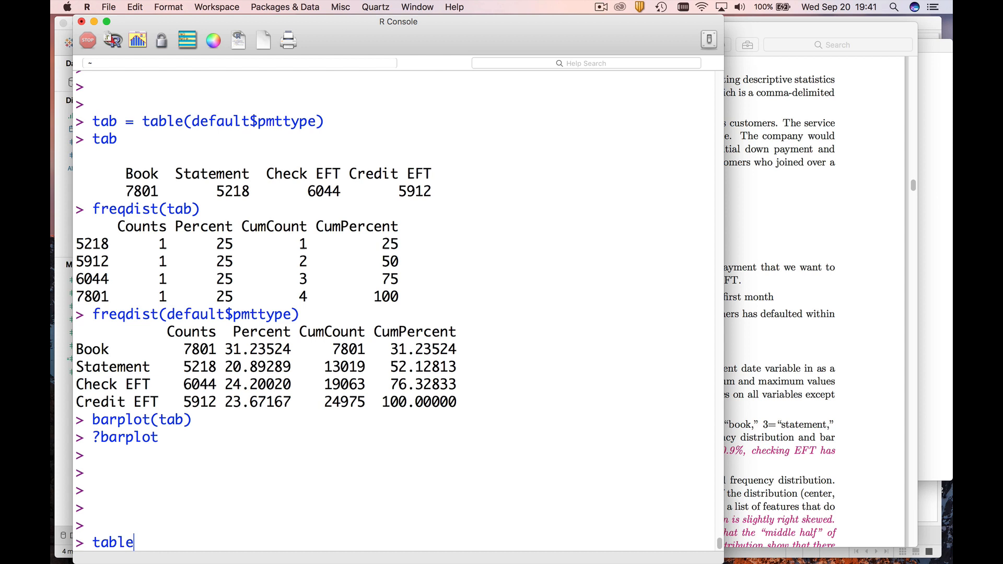
{"action": "type", "text": "()"}
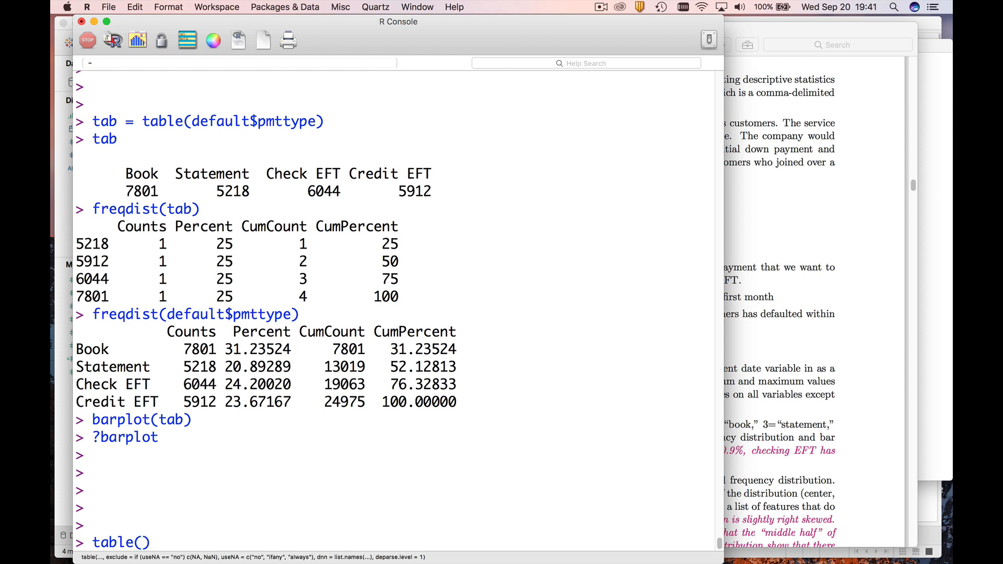
{"action": "type", "text": "default$"}
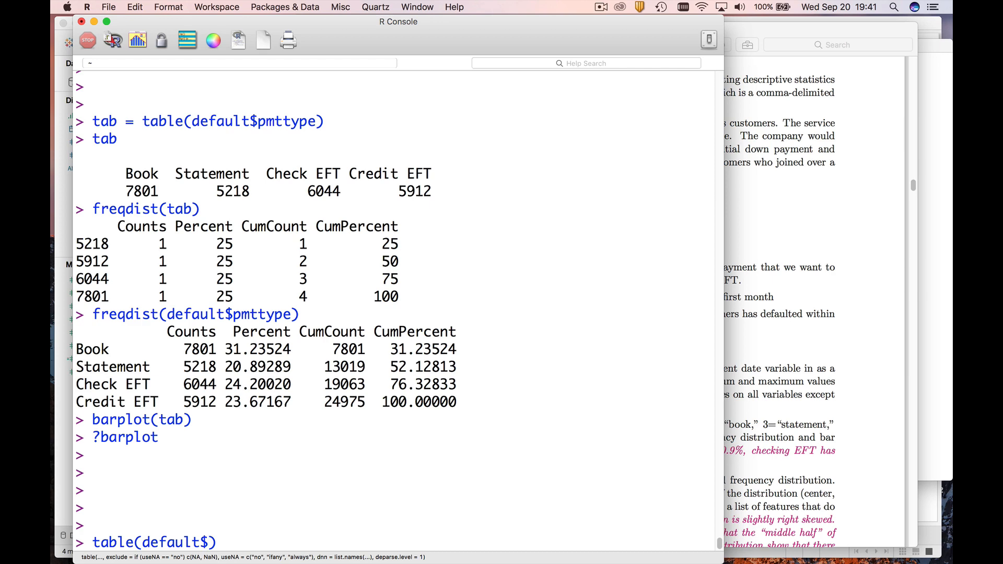
{"action": "type", "text": "pmttype"}
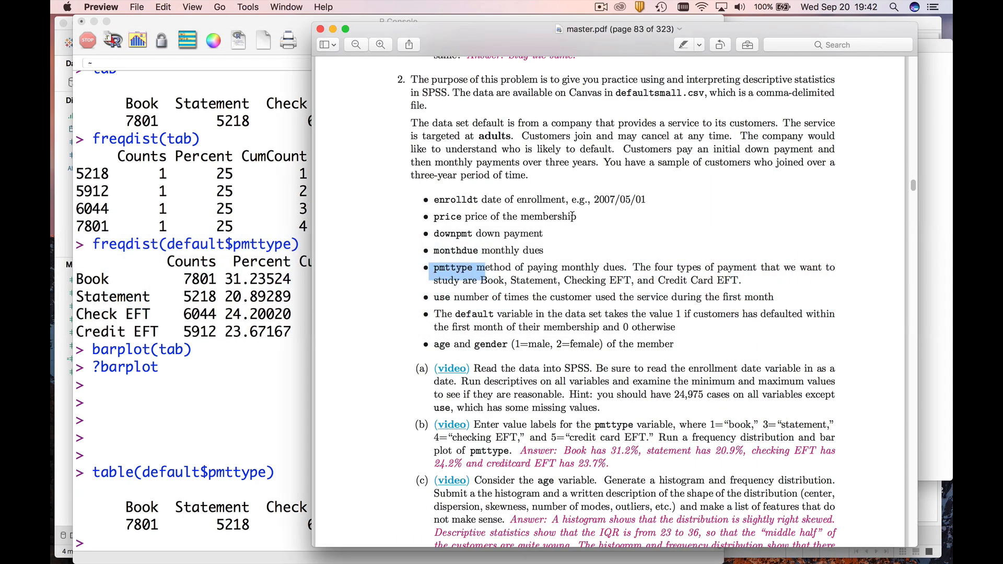
- Search the course PDF for 'freqdist' to reach its definition on page 45
{"action": "left_click", "coordinate": [838, 45]}
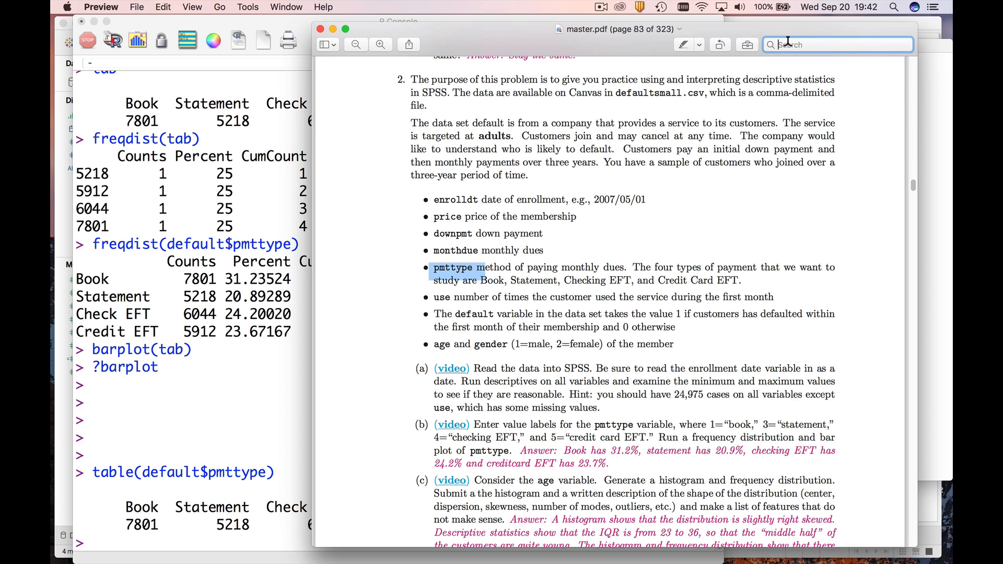
{"action": "type", "text": "freqdist"}
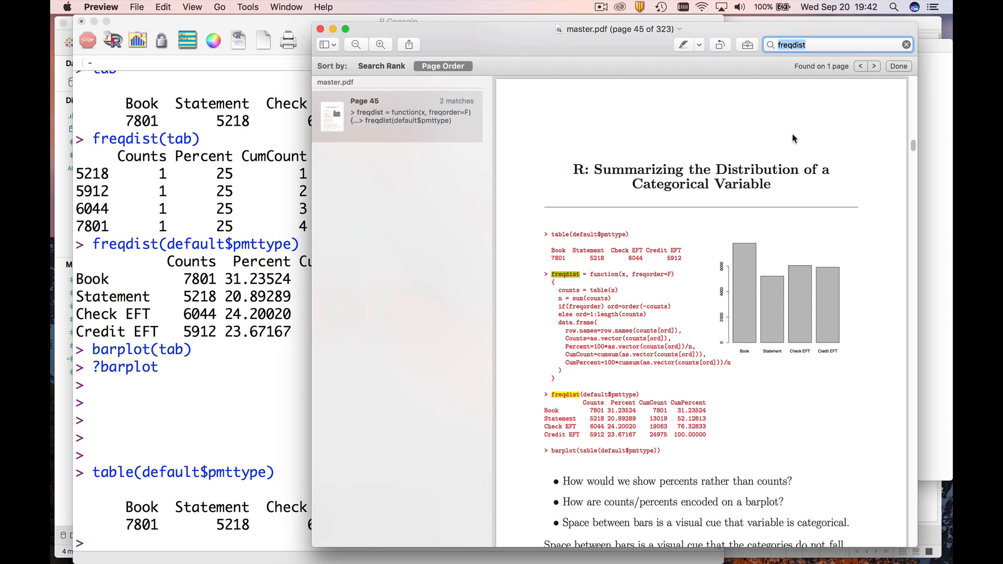
{"action": "mouse_move", "coordinate": [584, 261]}
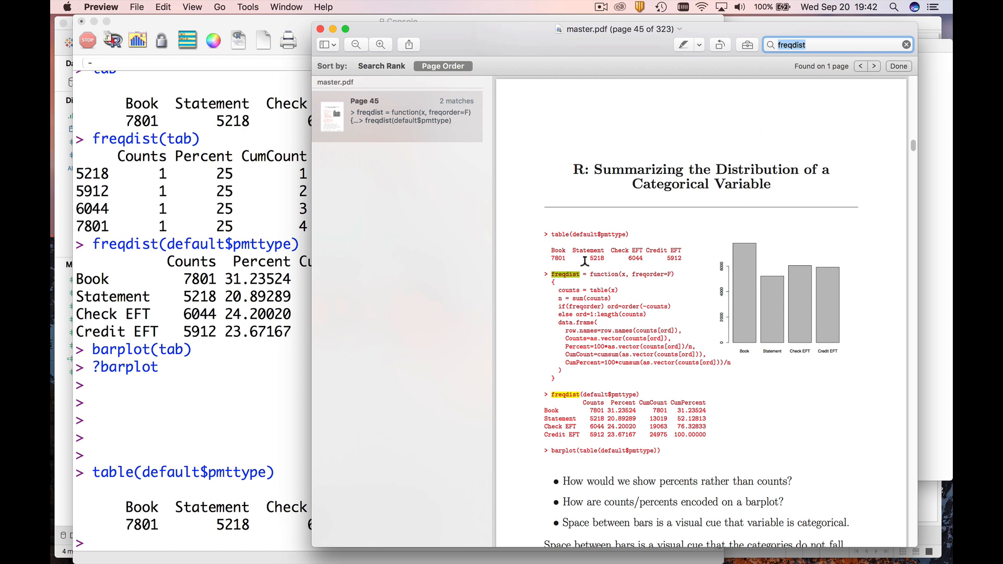
{"action": "mouse_move", "coordinate": [568, 282]}
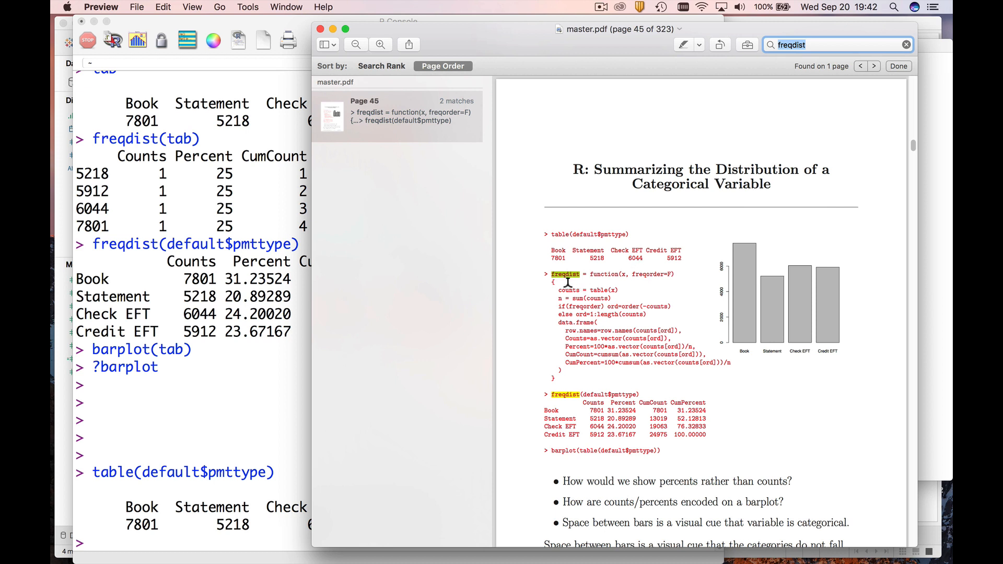
{"action": "mouse_move", "coordinate": [584, 297]}
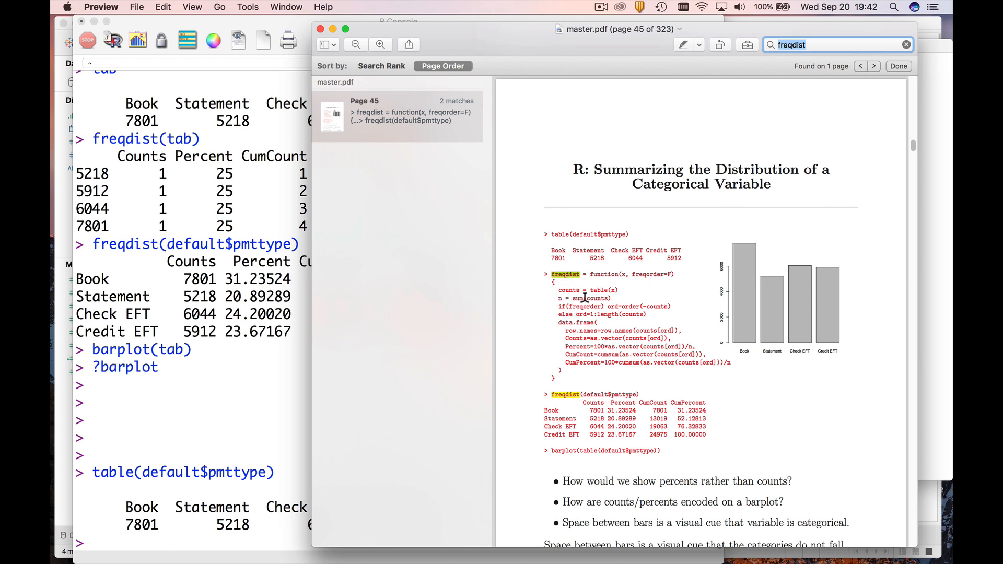
{"action": "mouse_move", "coordinate": [593, 351]}
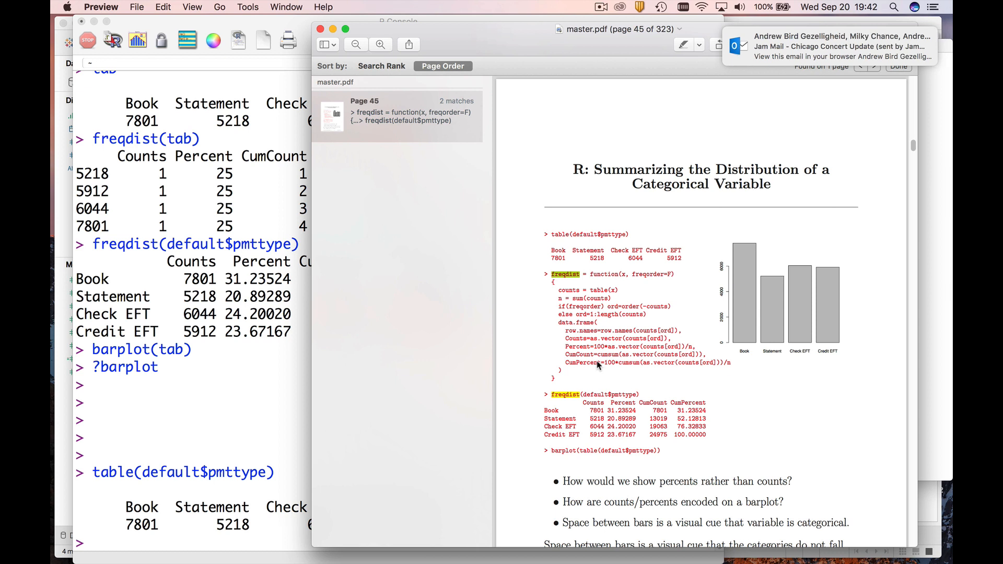
{"action": "mouse_move", "coordinate": [582, 289]}
{"action": "type", "text": "freqdist"}
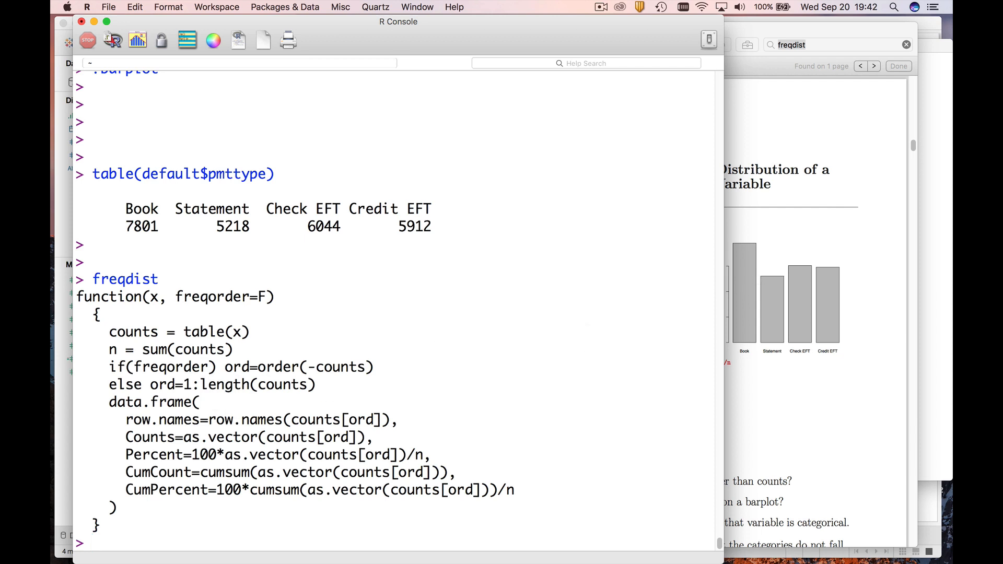
- Run freqdist(default$pmttype), then again with T to sort the payment types by count
{"action": "key", "text": "enter"}
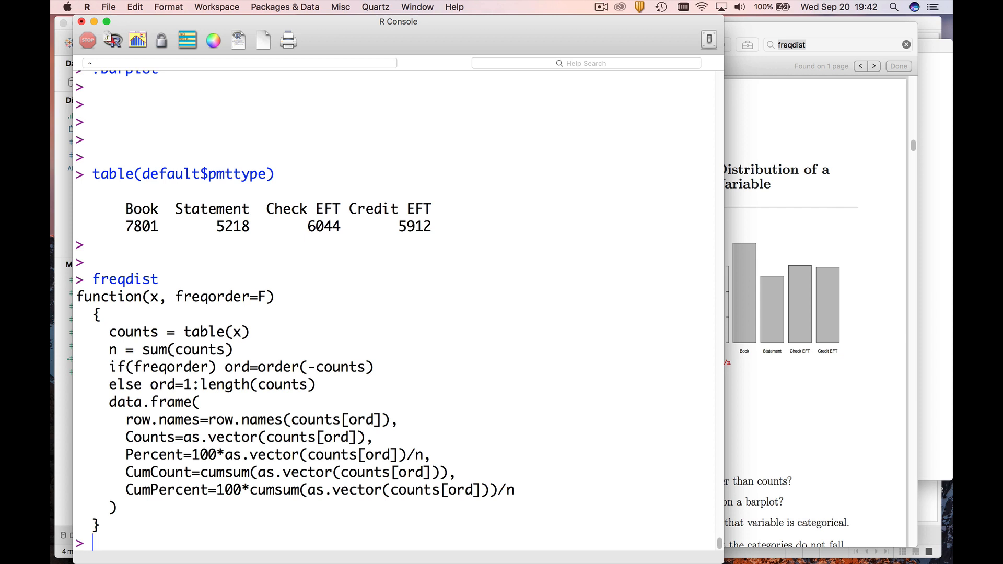
{"action": "type", "text": "freqdist()"}
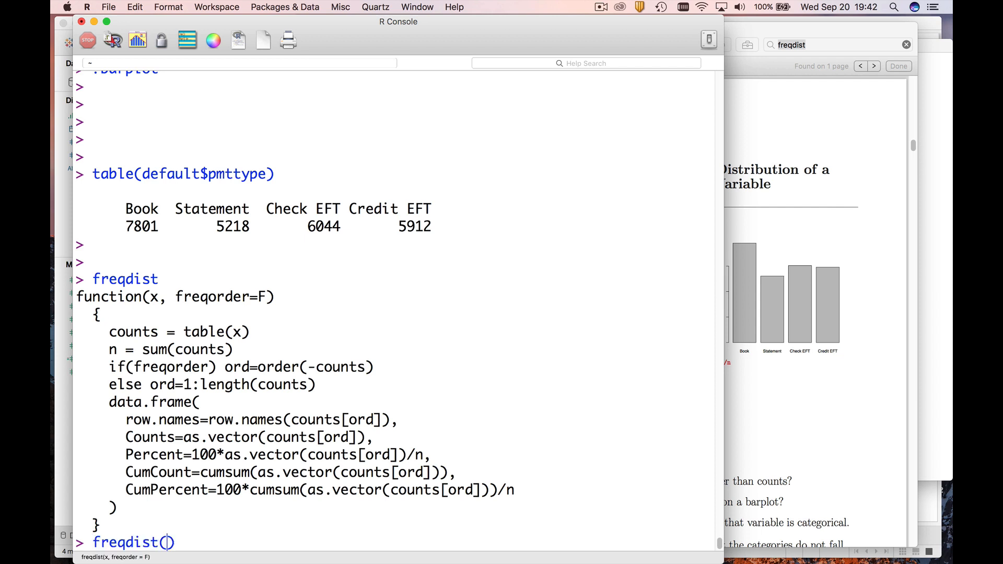
{"action": "type", "text": "default$pmttype"}
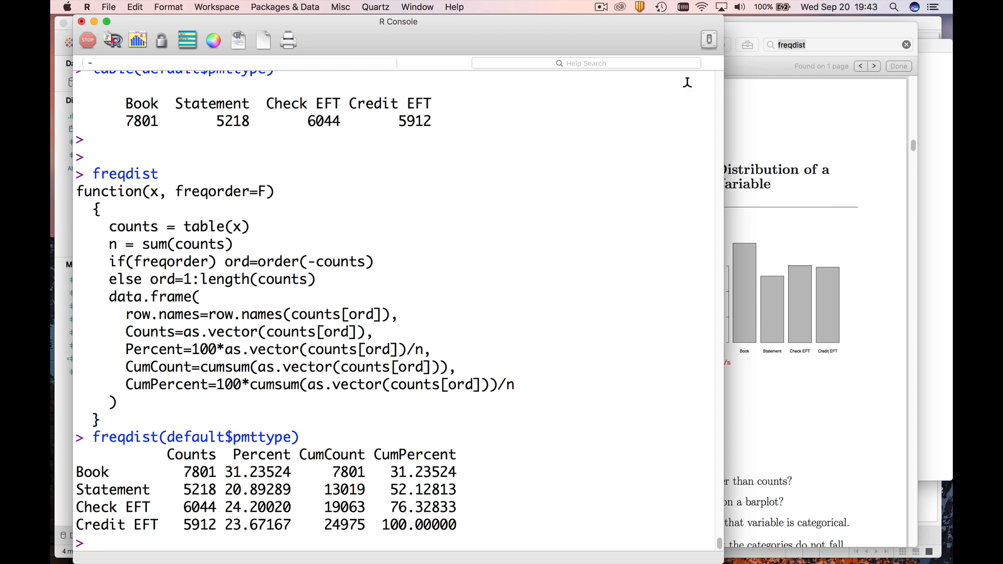
{"action": "mouse_move", "coordinate": [59, 215]}
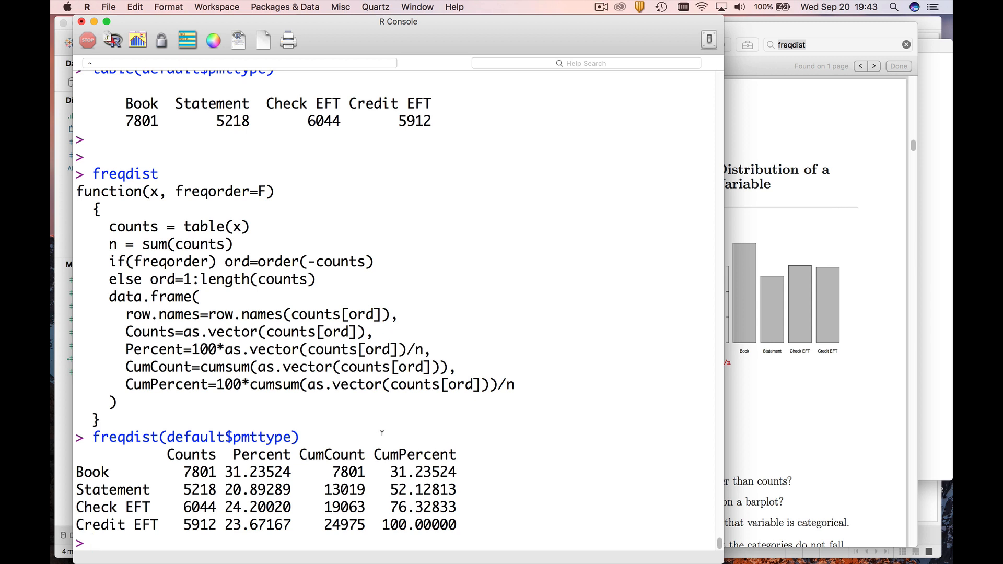
{"action": "type", "text": "T)"}
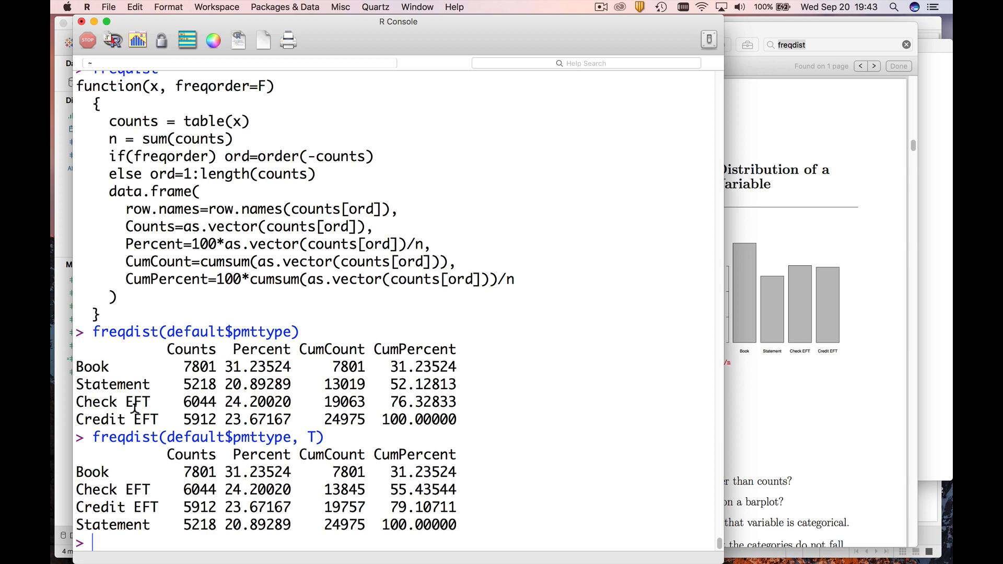
- Reprint table(default$pmttype) and draw its counts with barplot after a failed barchart call
{"action": "type", "text": "freqdist"}
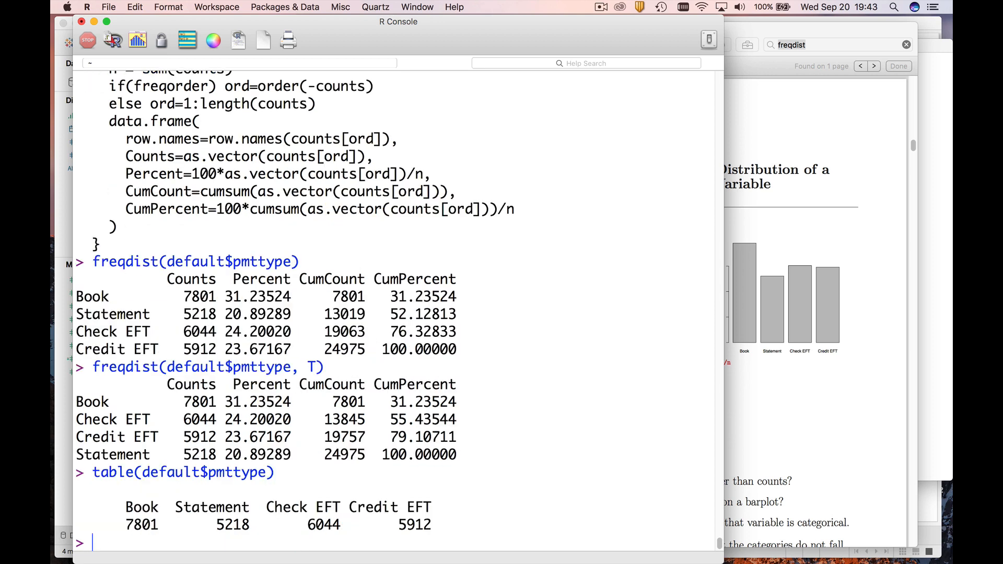
{"action": "type", "text": "table(default$pmttype)"}
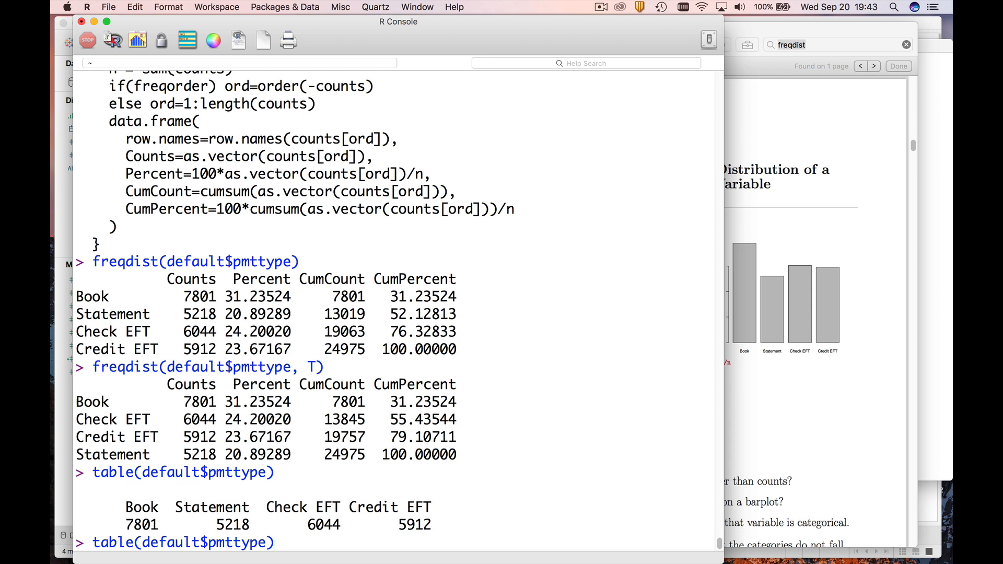
{"action": "type", "text": ")"}
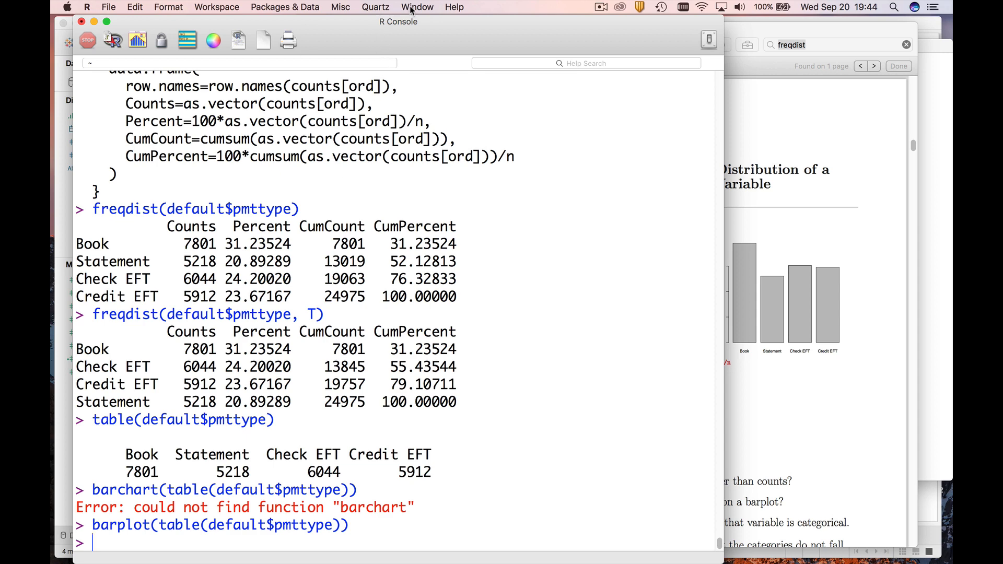
- Bring the Quartz bar plot of Book, Statement, Check EFT and Credit EFT counts forward
{"action": "left_click", "coordinate": [417, 7]}
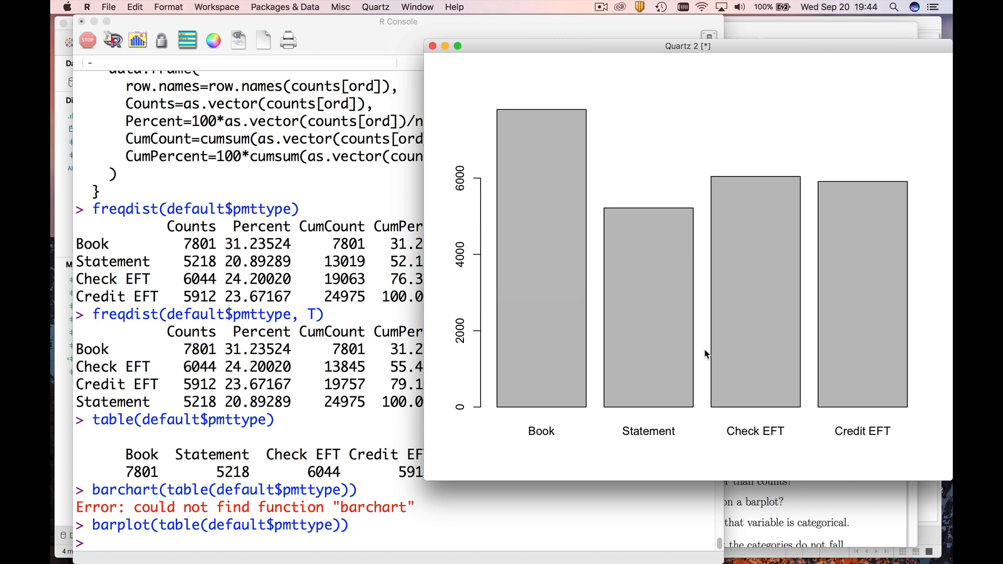
{"action": "mouse_move", "coordinate": [666, 272]}
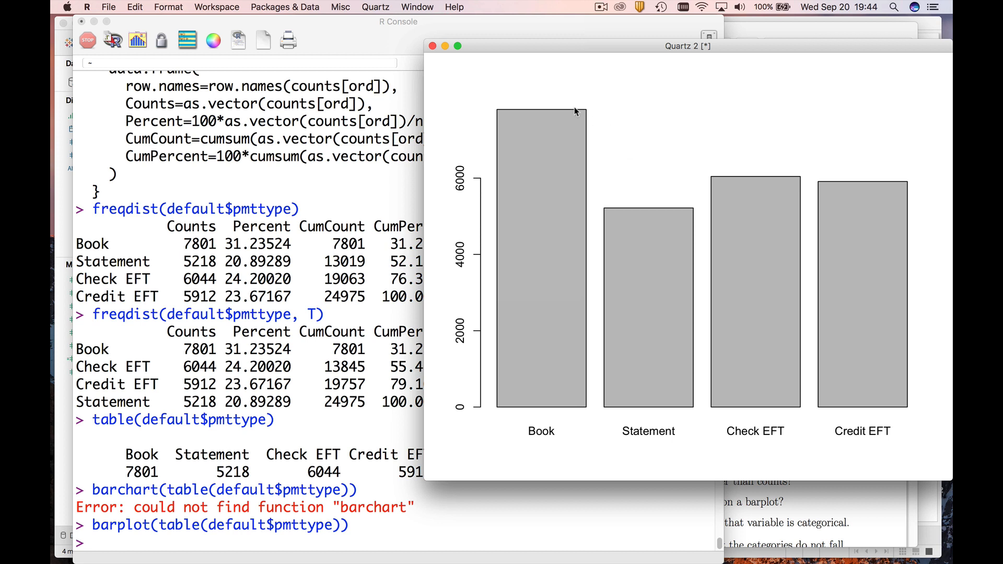
{"action": "mouse_move", "coordinate": [640, 219]}
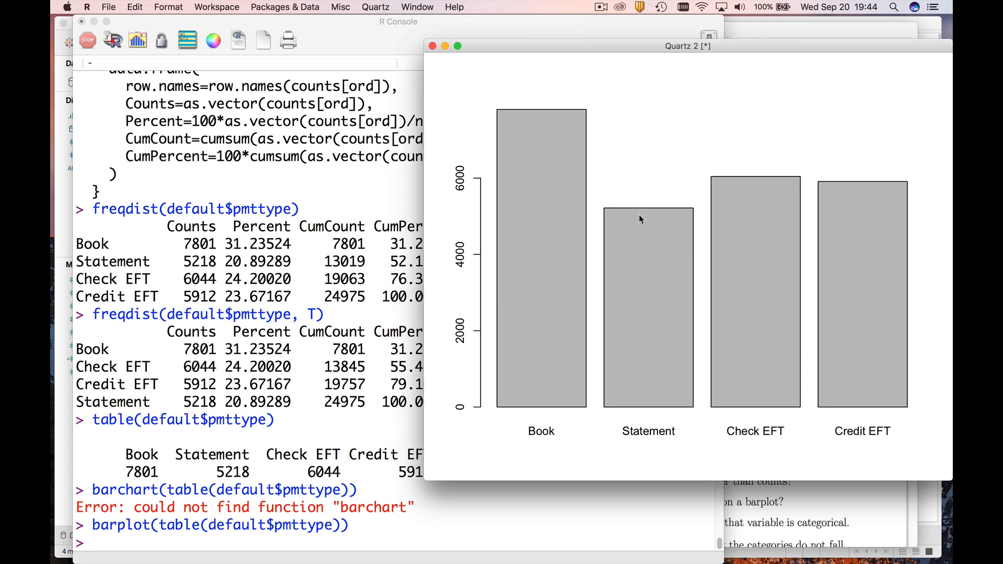
{"action": "mouse_move", "coordinate": [777, 416]}
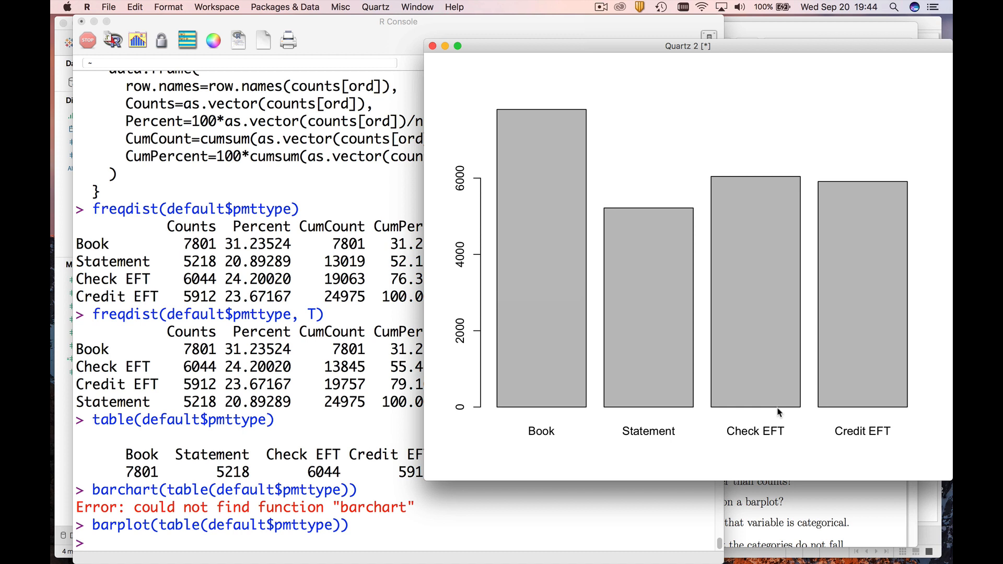
{"action": "mouse_move", "coordinate": [503, 557]}
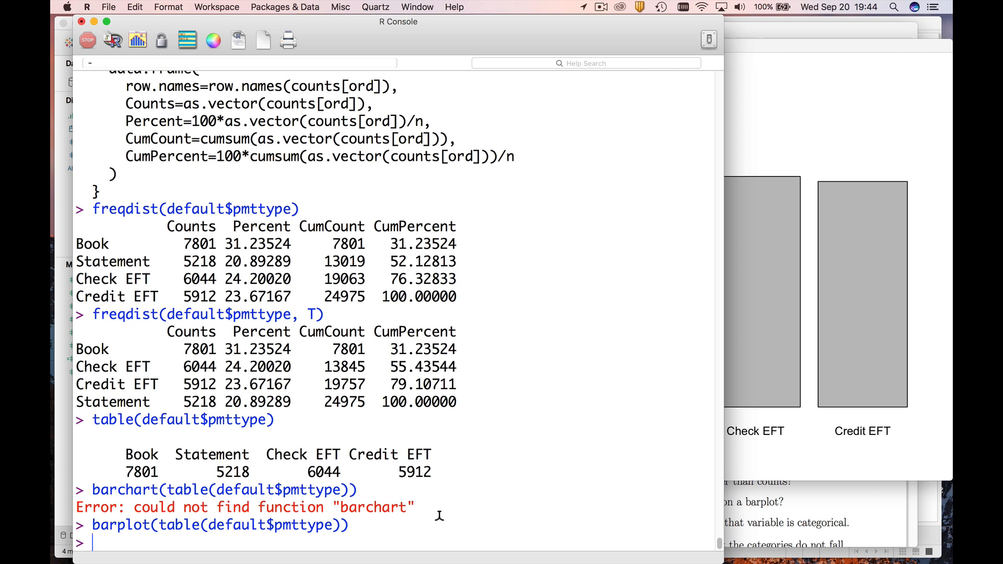
- Run hist(default$age) to draw the histogram of the age variable
{"action": "type", "text": "hist()"}
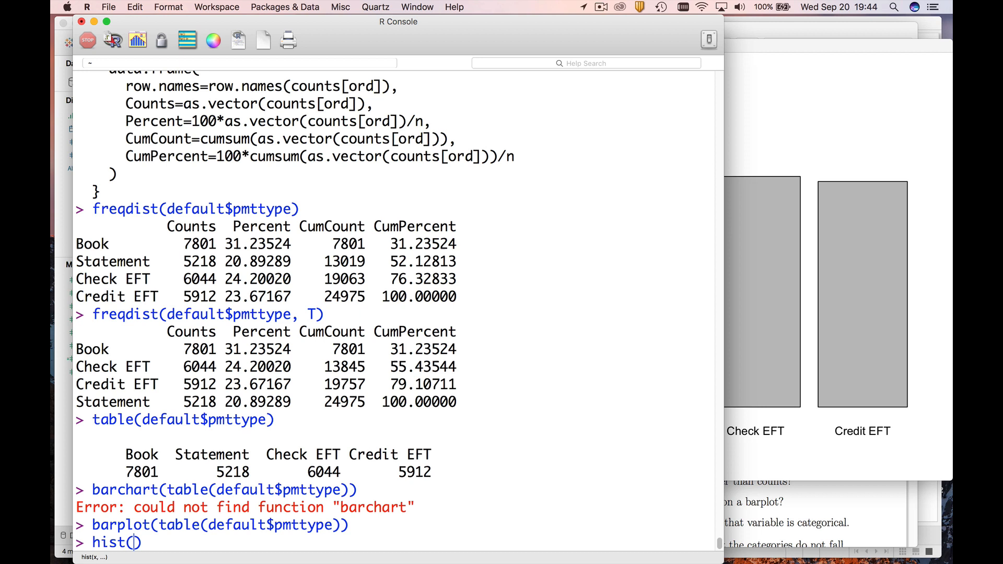
{"action": "type", "text": "defau"}
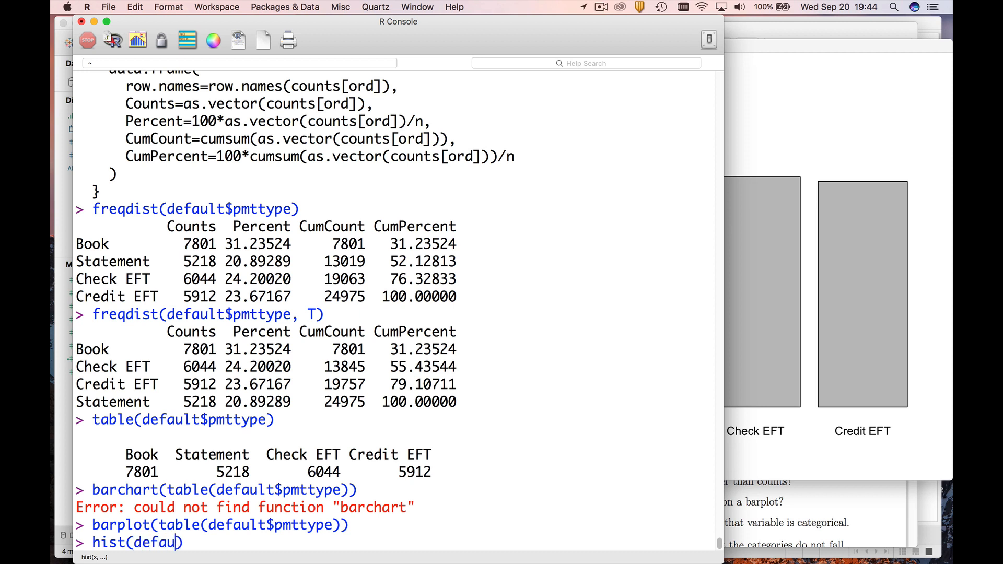
{"action": "type", "text": "lt$age"}
{"action": "key", "text": "Return"}
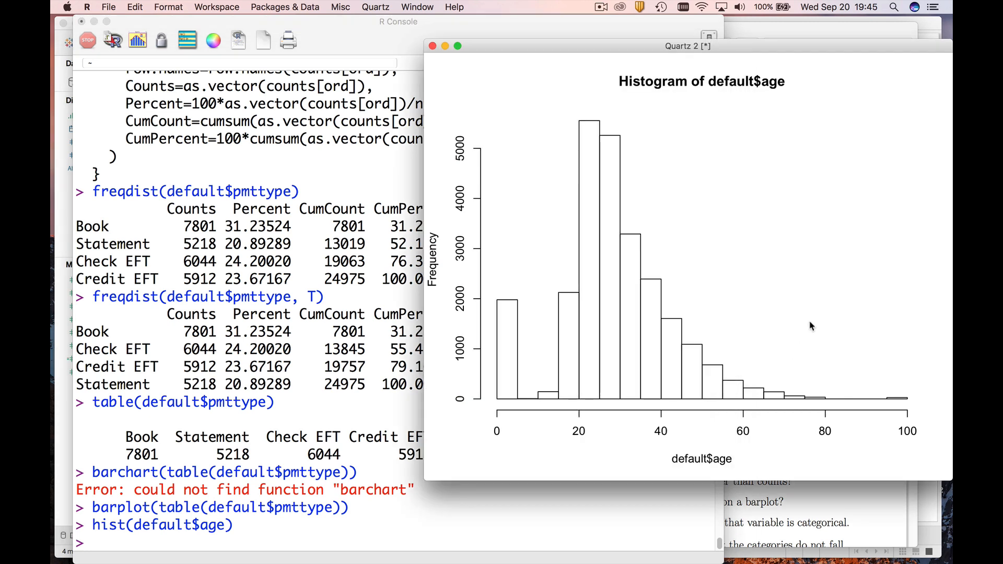
{"action": "mouse_move", "coordinate": [819, 307]}
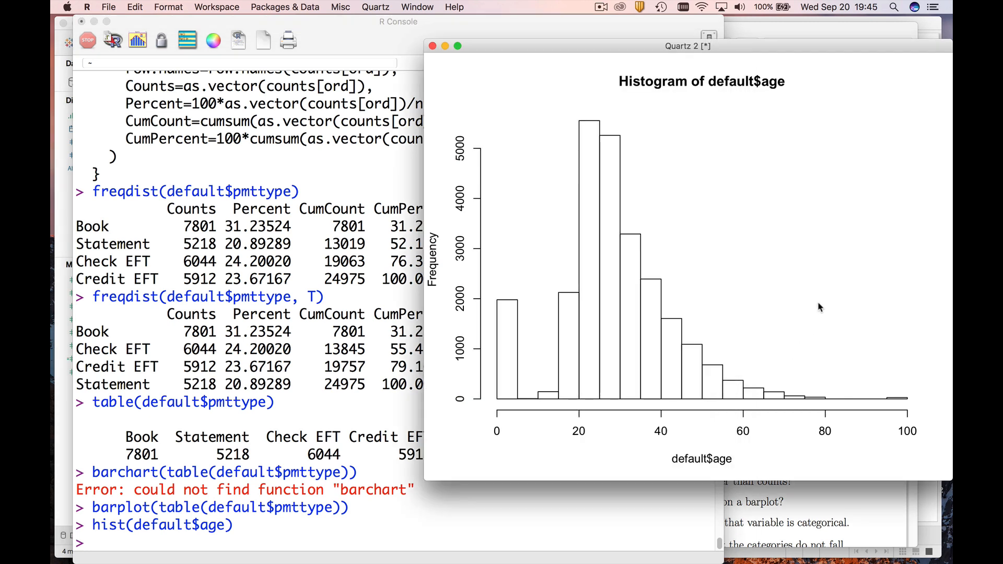
{"action": "mouse_move", "coordinate": [800, 328]}
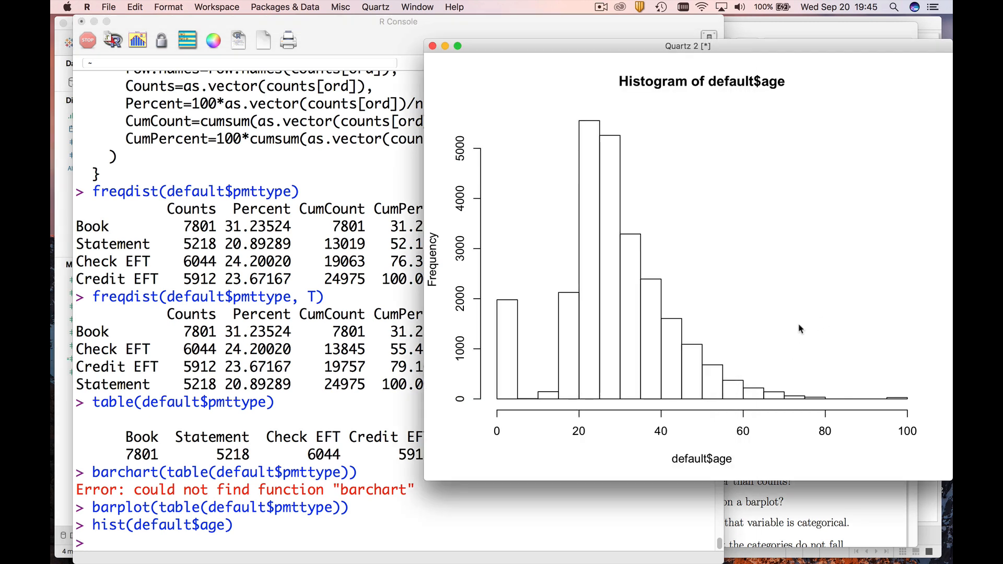
{"action": "mouse_move", "coordinate": [760, 343]}
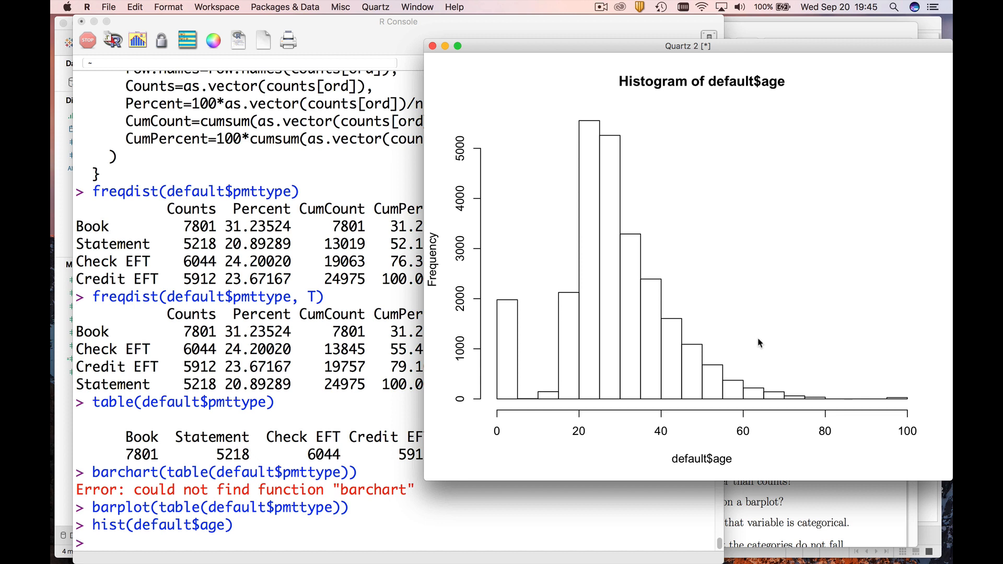
{"action": "mouse_move", "coordinate": [516, 401]}
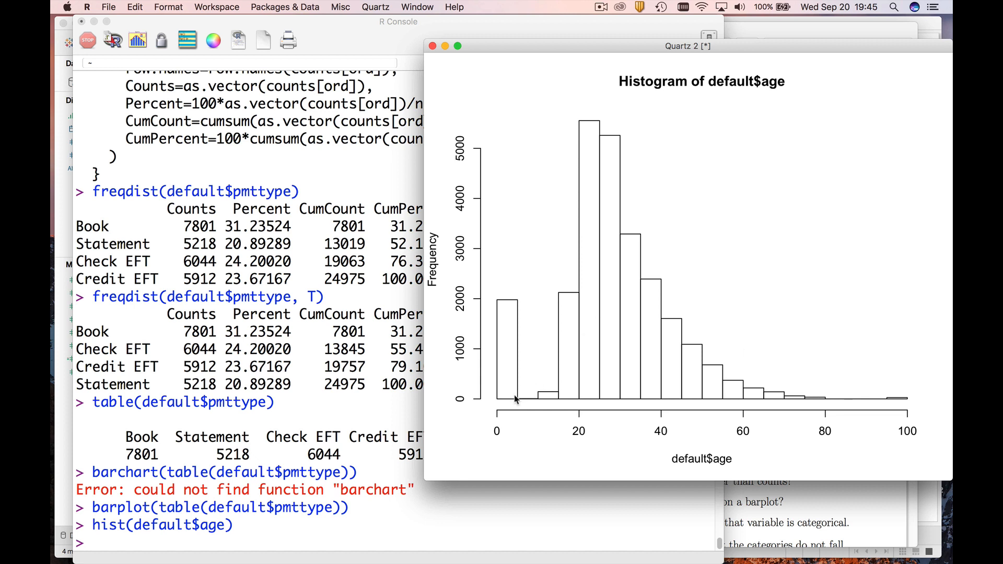
{"action": "mouse_move", "coordinate": [497, 366]}
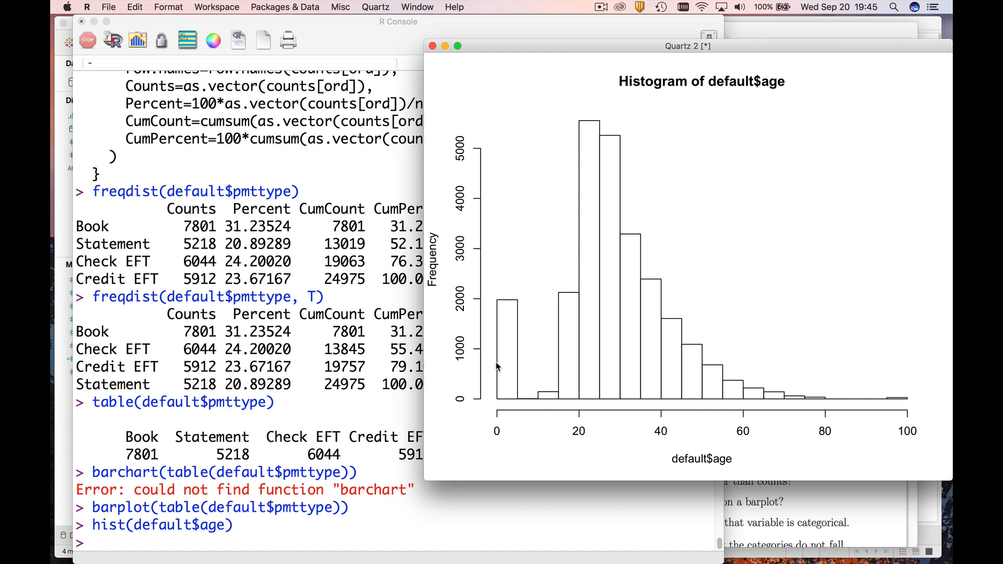
{"action": "mouse_move", "coordinate": [510, 382]}
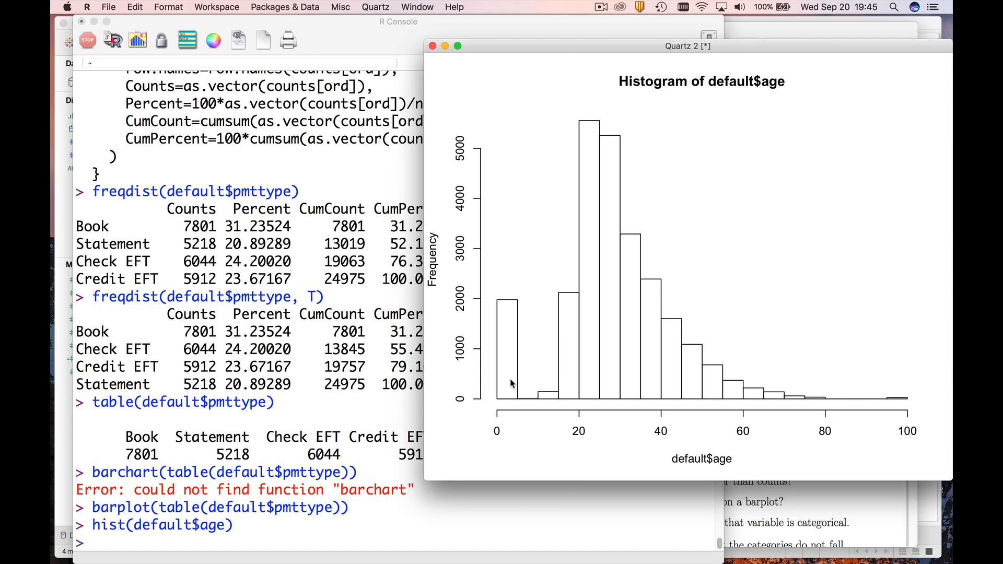
{"action": "mouse_move", "coordinate": [563, 387]}
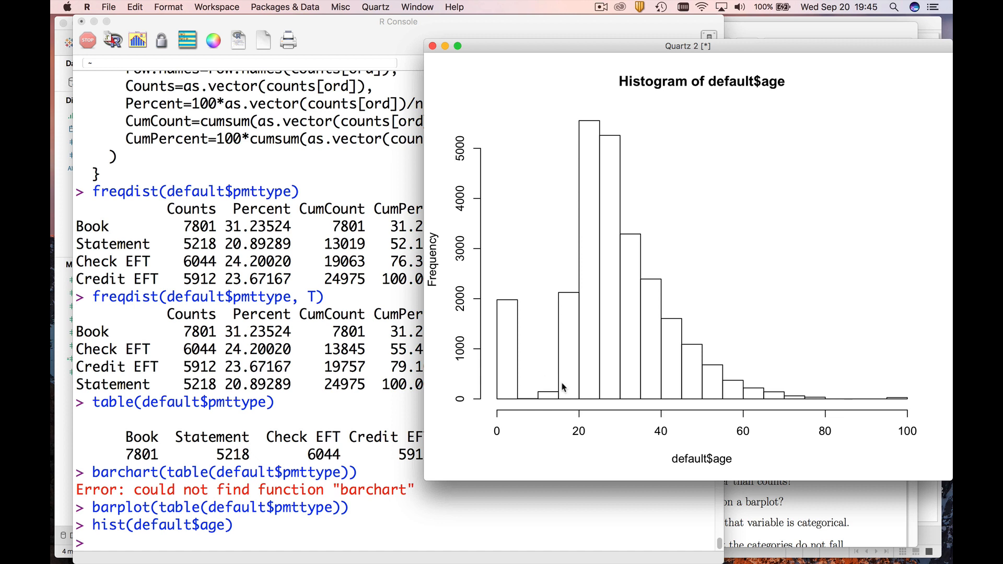
{"action": "mouse_move", "coordinate": [523, 389]}
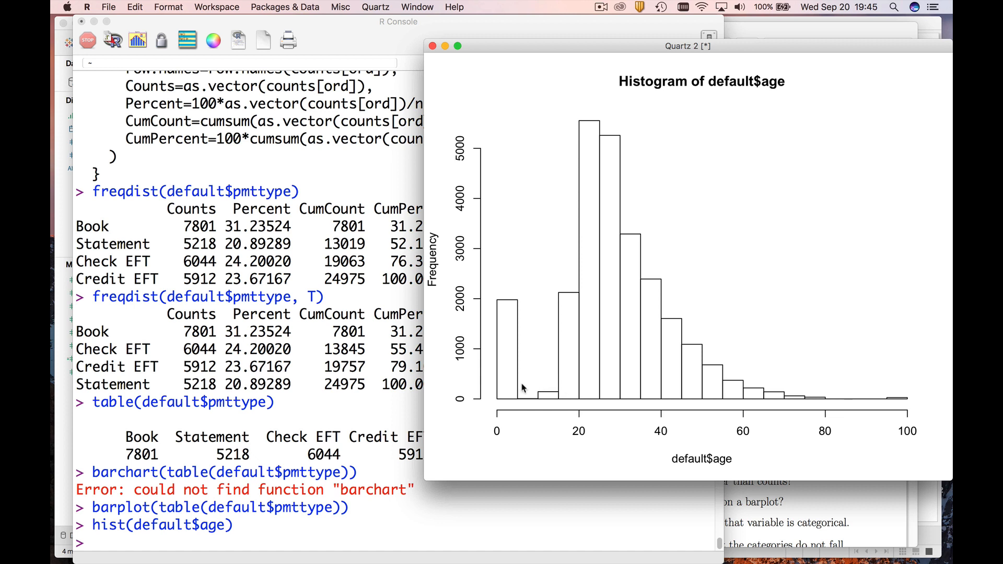
{"action": "mouse_move", "coordinate": [523, 323]}
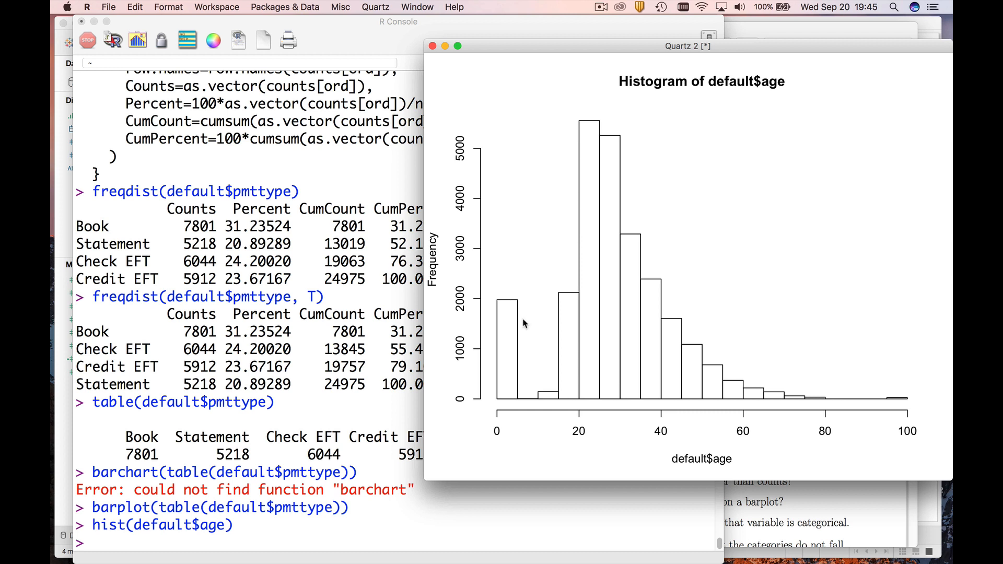
{"action": "mouse_move", "coordinate": [509, 319]}
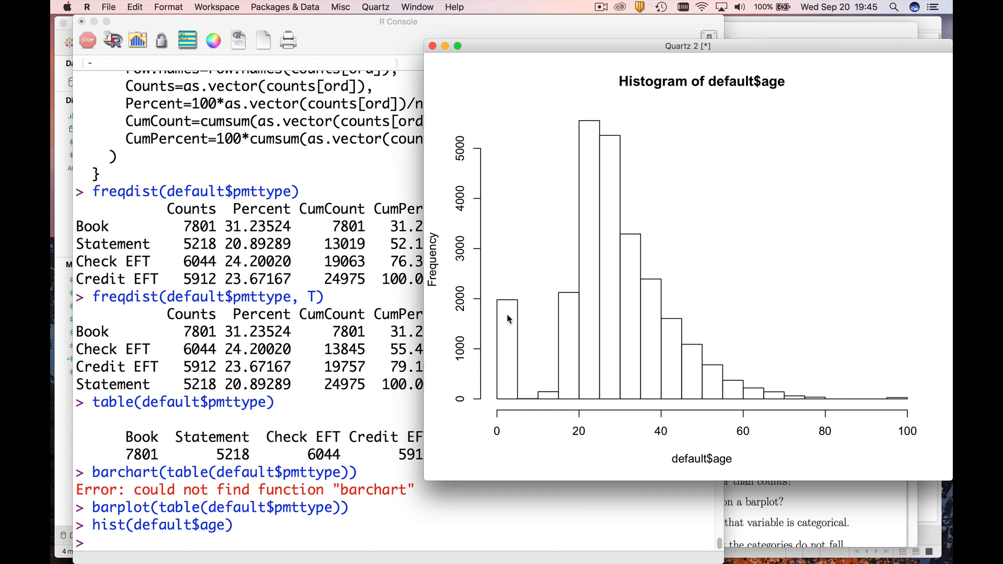
{"action": "mouse_move", "coordinate": [738, 365]}
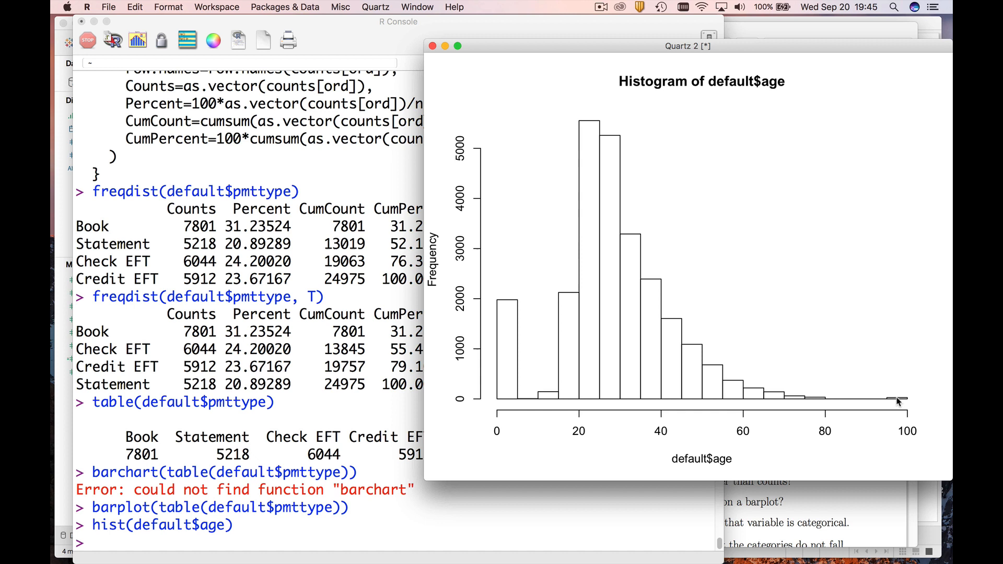
{"action": "mouse_move", "coordinate": [899, 401]}
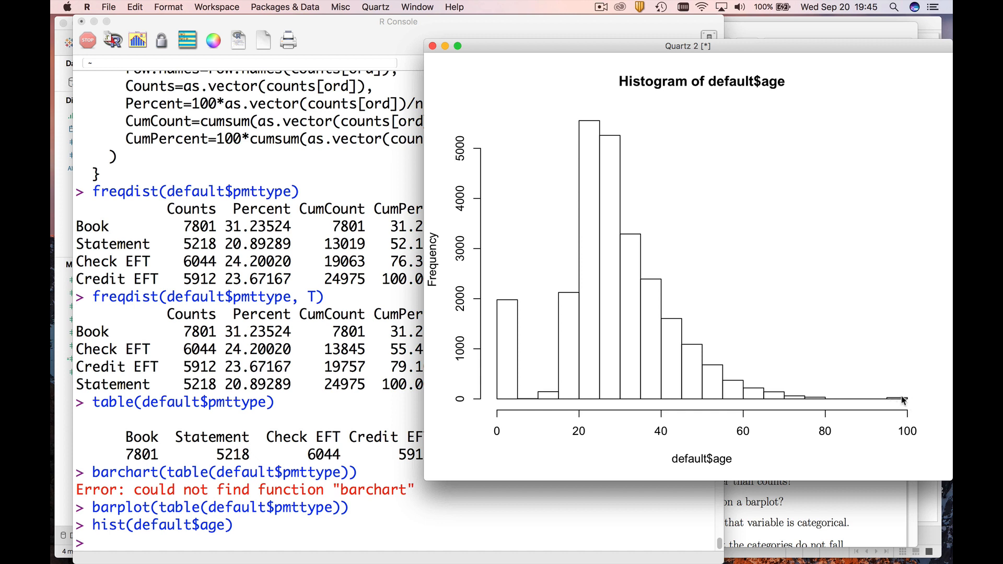
{"action": "mouse_move", "coordinate": [409, 376]}
{"action": "type", "text": "table(default$age)"}
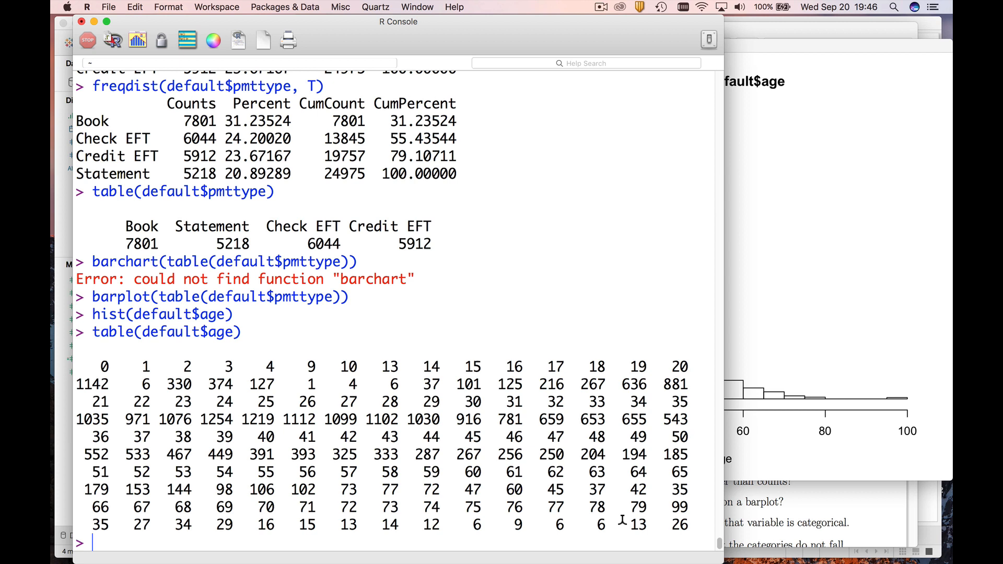
{"action": "mouse_move", "coordinate": [642, 503]}
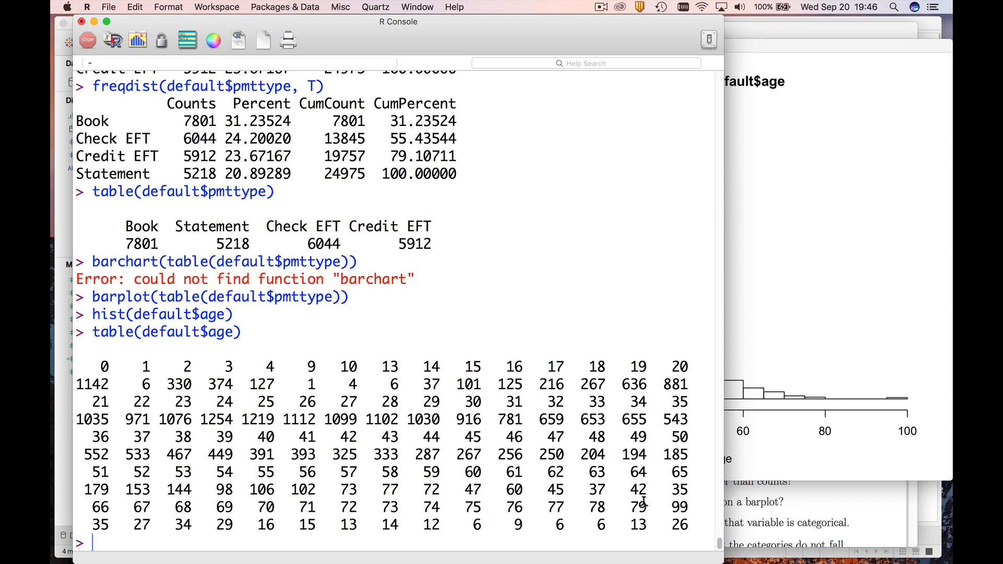
- Highlight the count of 26 records at age 99, then start a help query with '?'
{"action": "left_click_drag", "start_coordinate": [630, 507], "coordinate": [687, 508]}
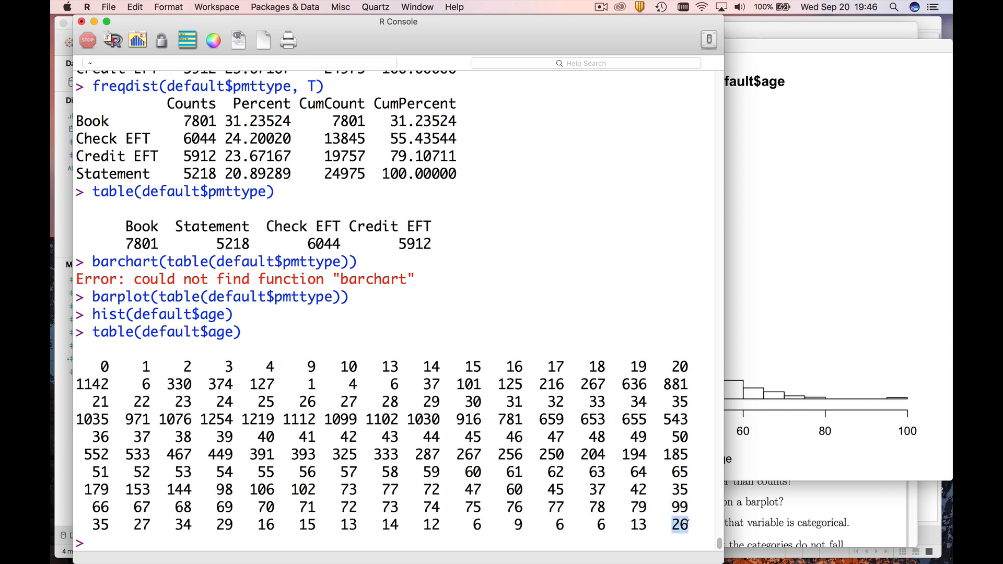
{"action": "mouse_move", "coordinate": [692, 515]}
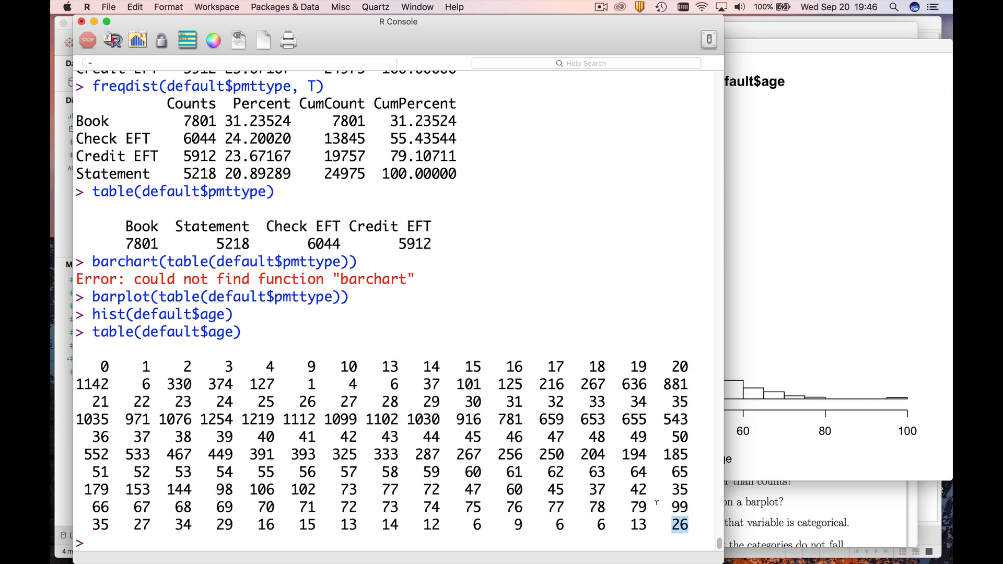
{"action": "mouse_move", "coordinate": [707, 512]}
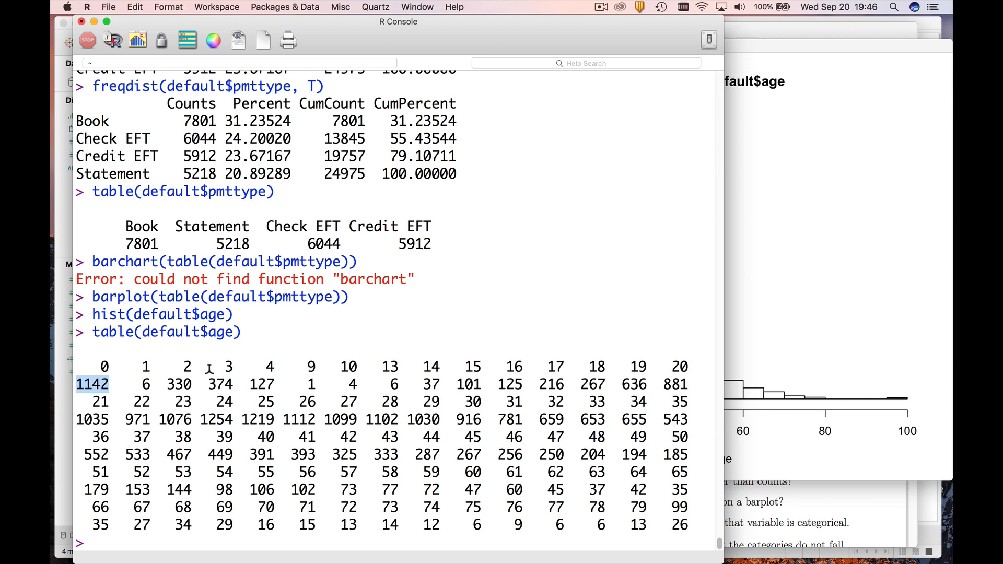
{"action": "mouse_move", "coordinate": [267, 359]}
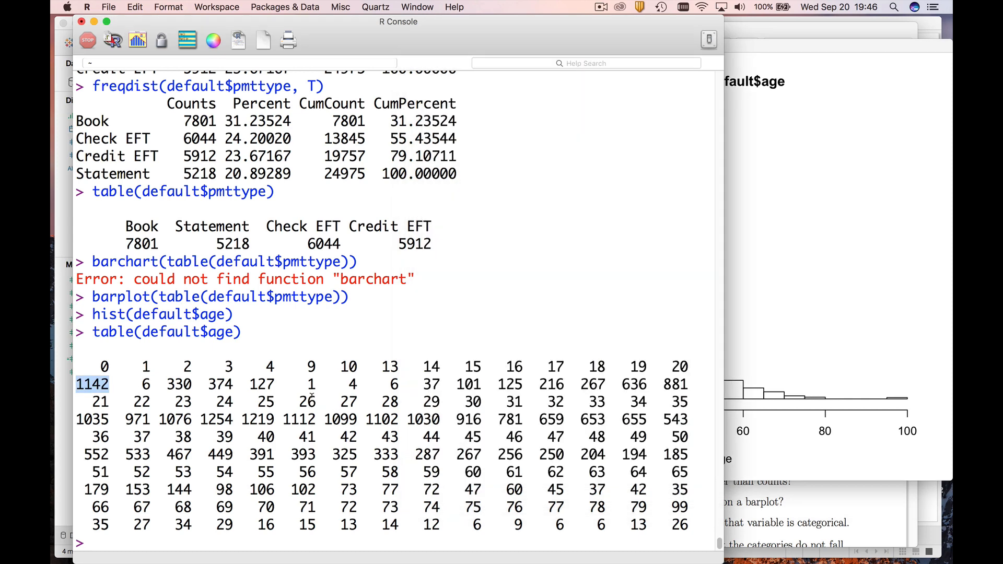
{"action": "type", "text": "?"}
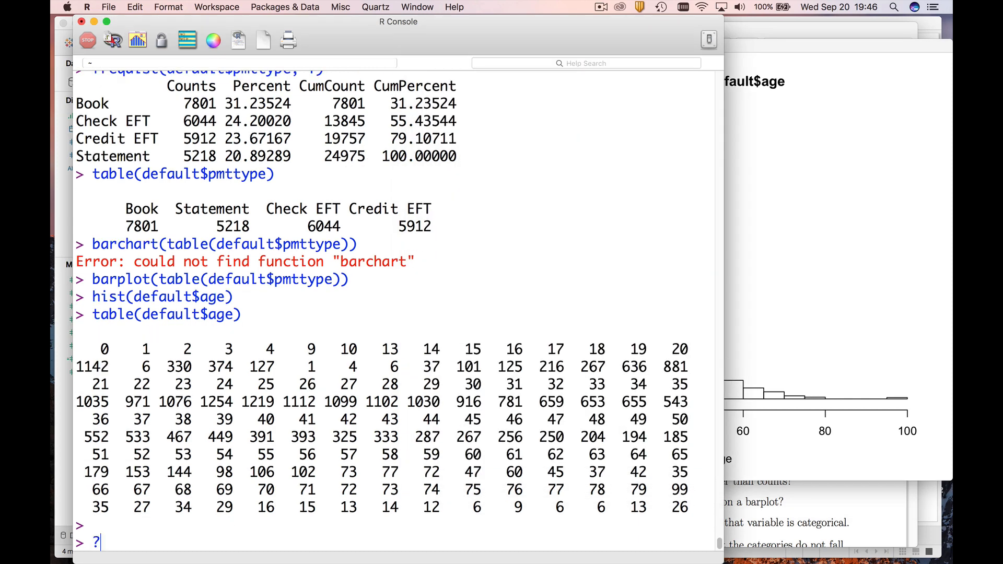
{"action": "type", "text": "hist"}
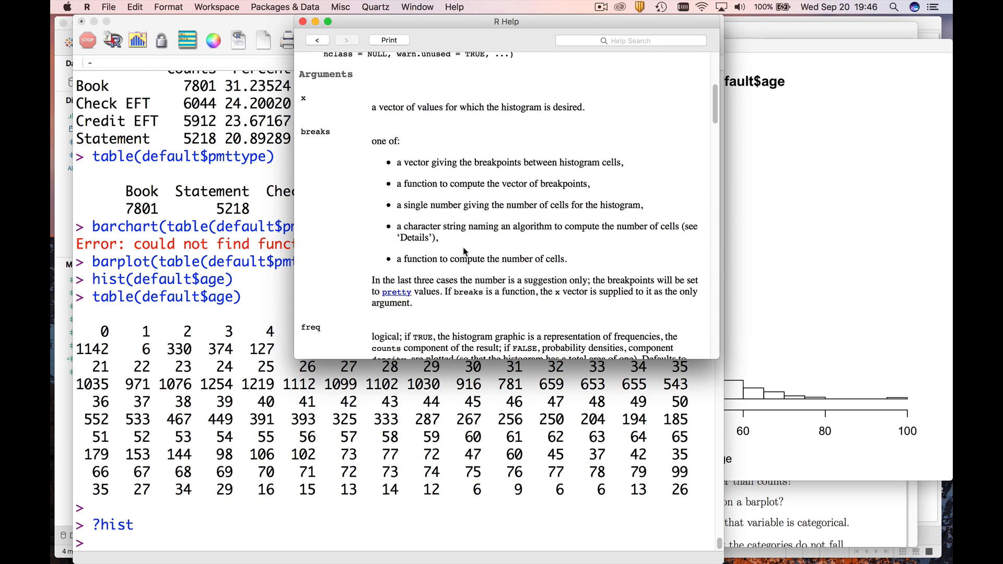
{"action": "mouse_move", "coordinate": [441, 217]}
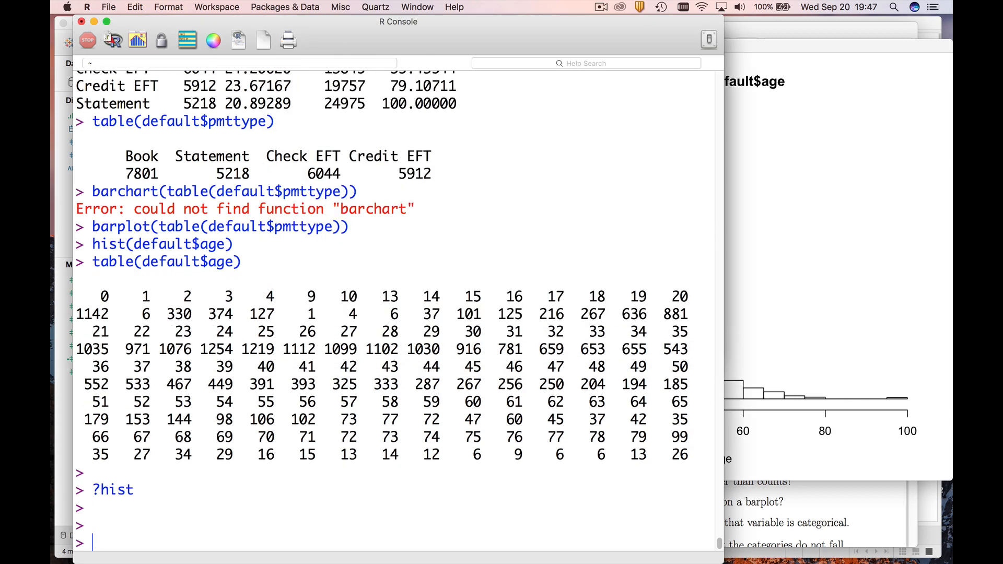
- Run hist(default$age, 100) to redraw the age histogram with 100 narrow bins
{"action": "type", "text": "hist(default$age)"}
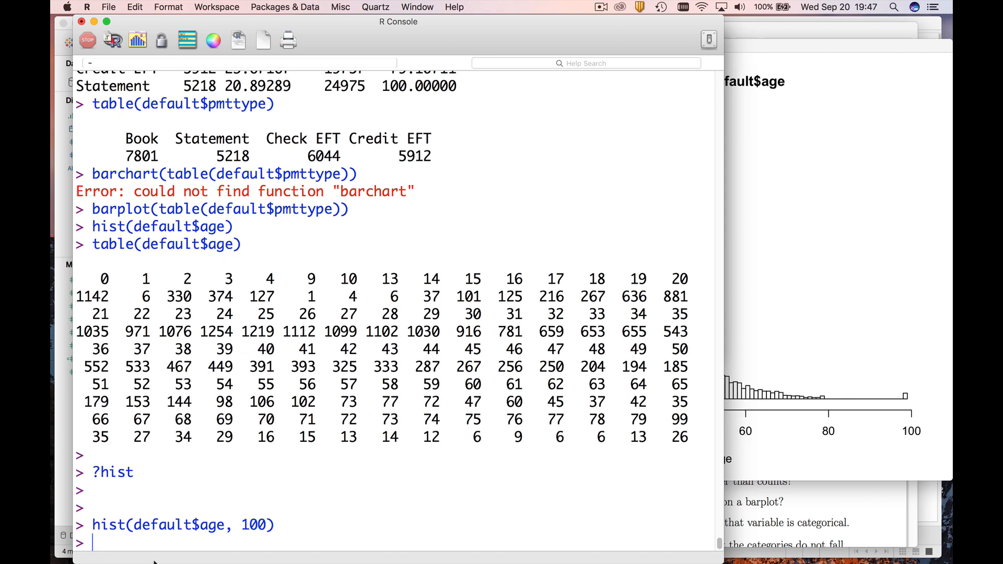
{"action": "key", "text": "Return"}
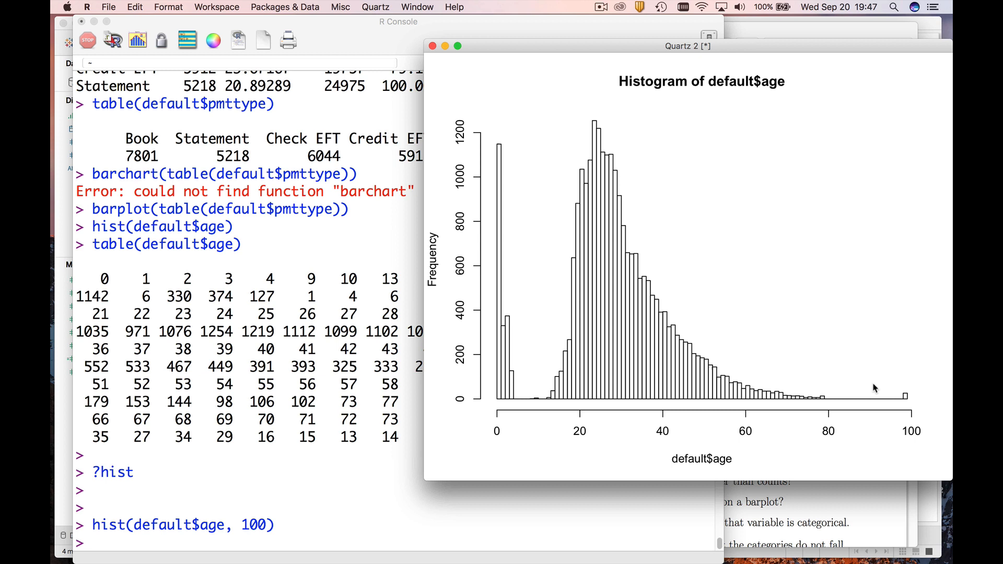
{"action": "mouse_move", "coordinate": [529, 405]}
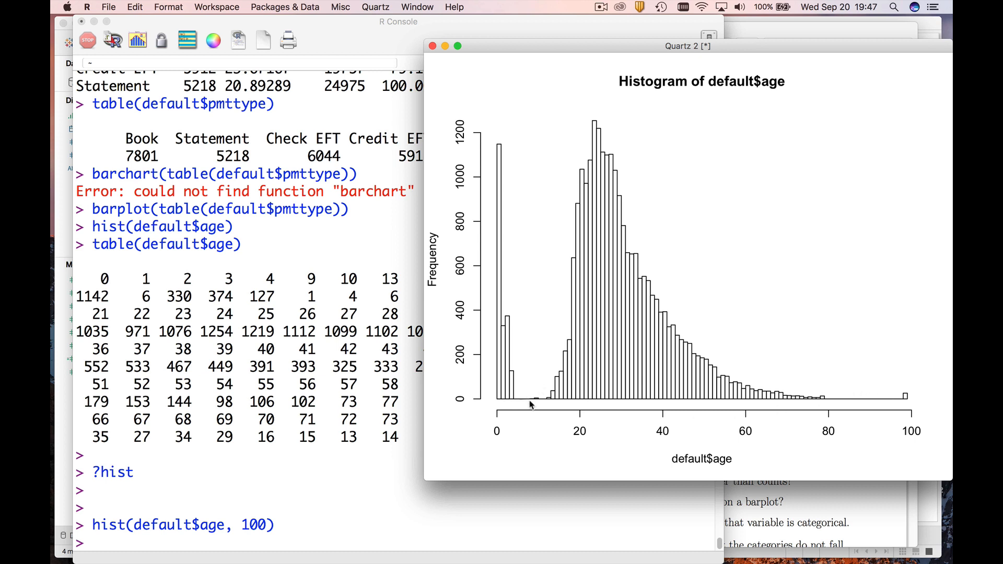